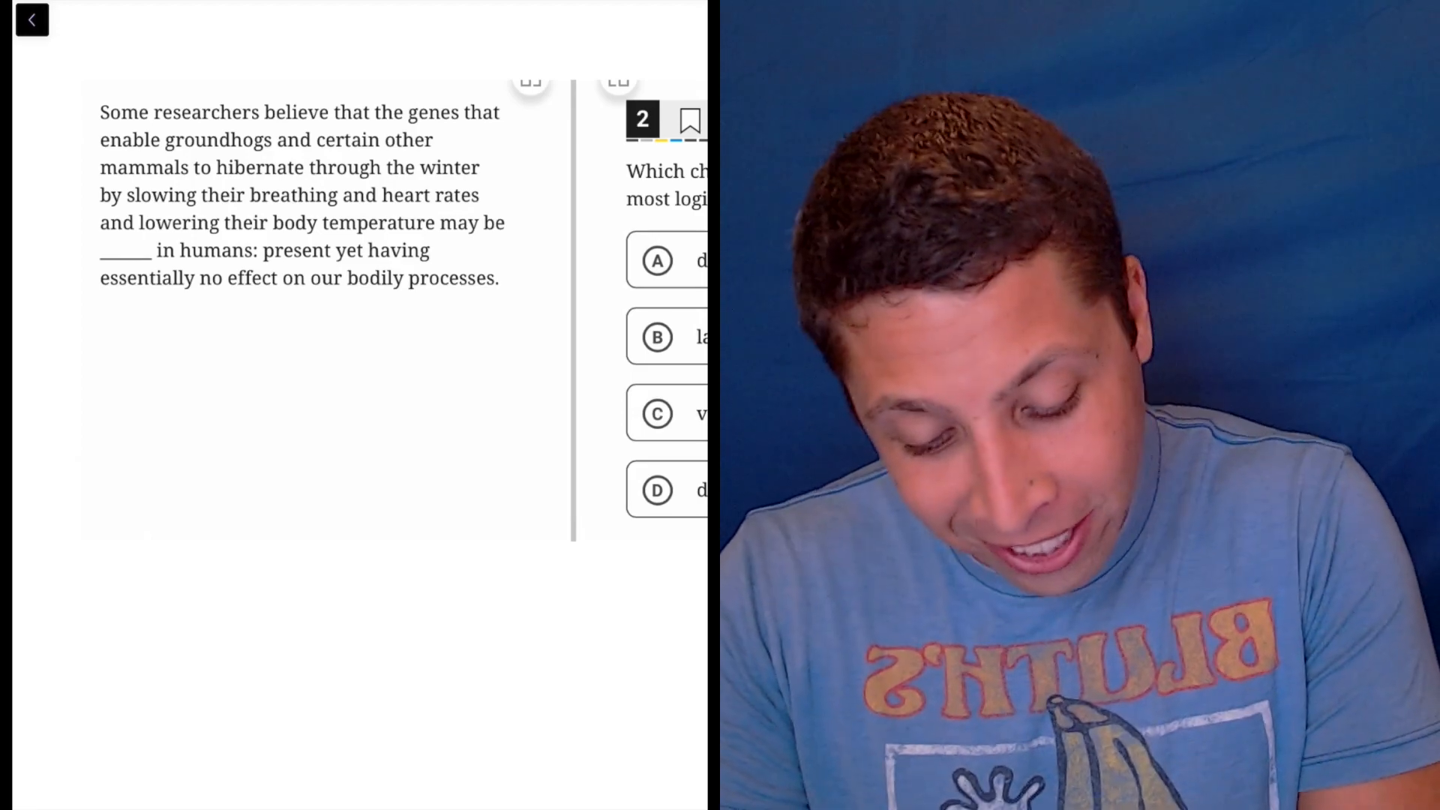
Highlight the clue phrase after the colon, "present yet having essentially no effect"
{"action": "left_click_drag", "start_coordinate": [268, 250], "coordinate": [496, 279]}
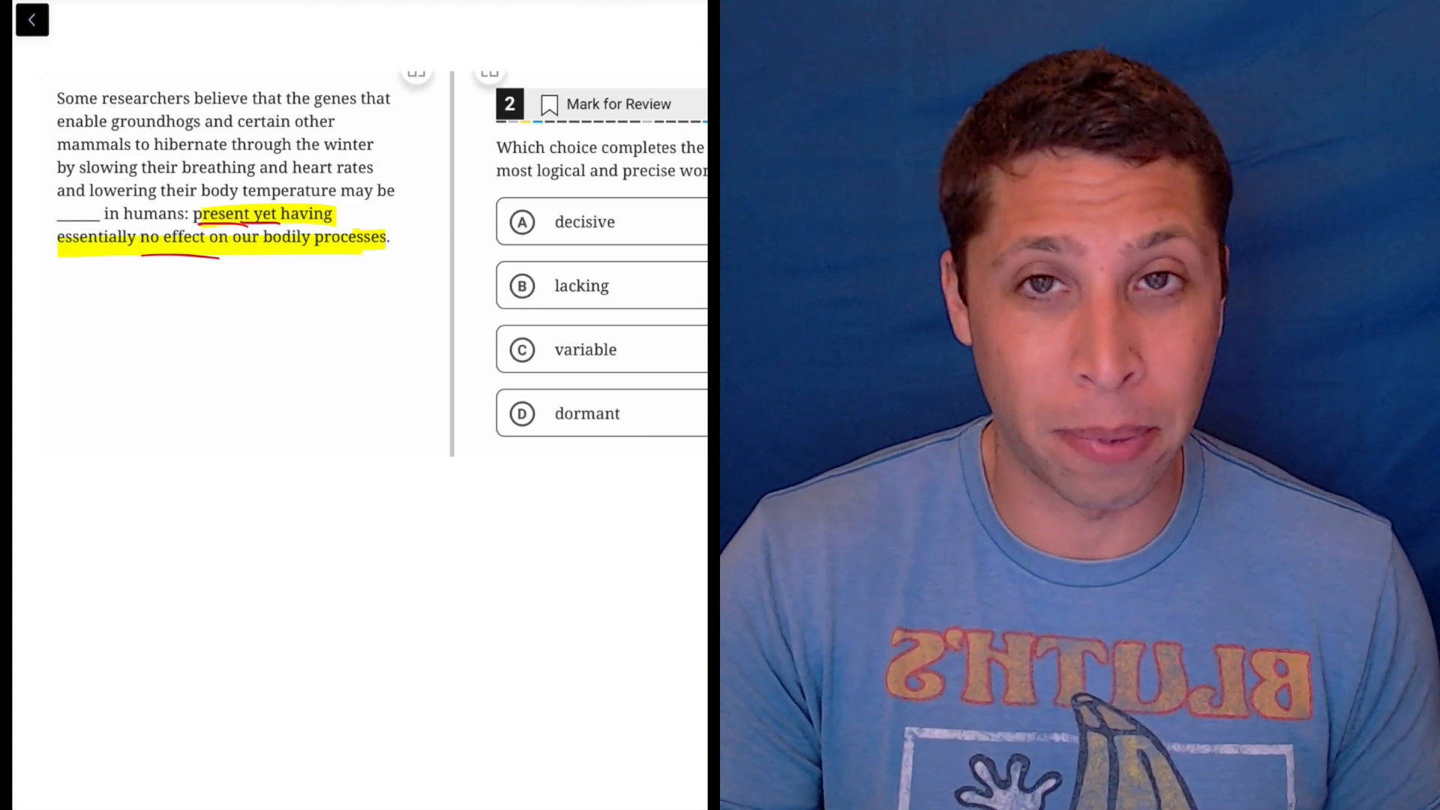
Slash through choice A, "decisive," to eliminate it
{"action": "left_click", "coordinate": [522, 222]}
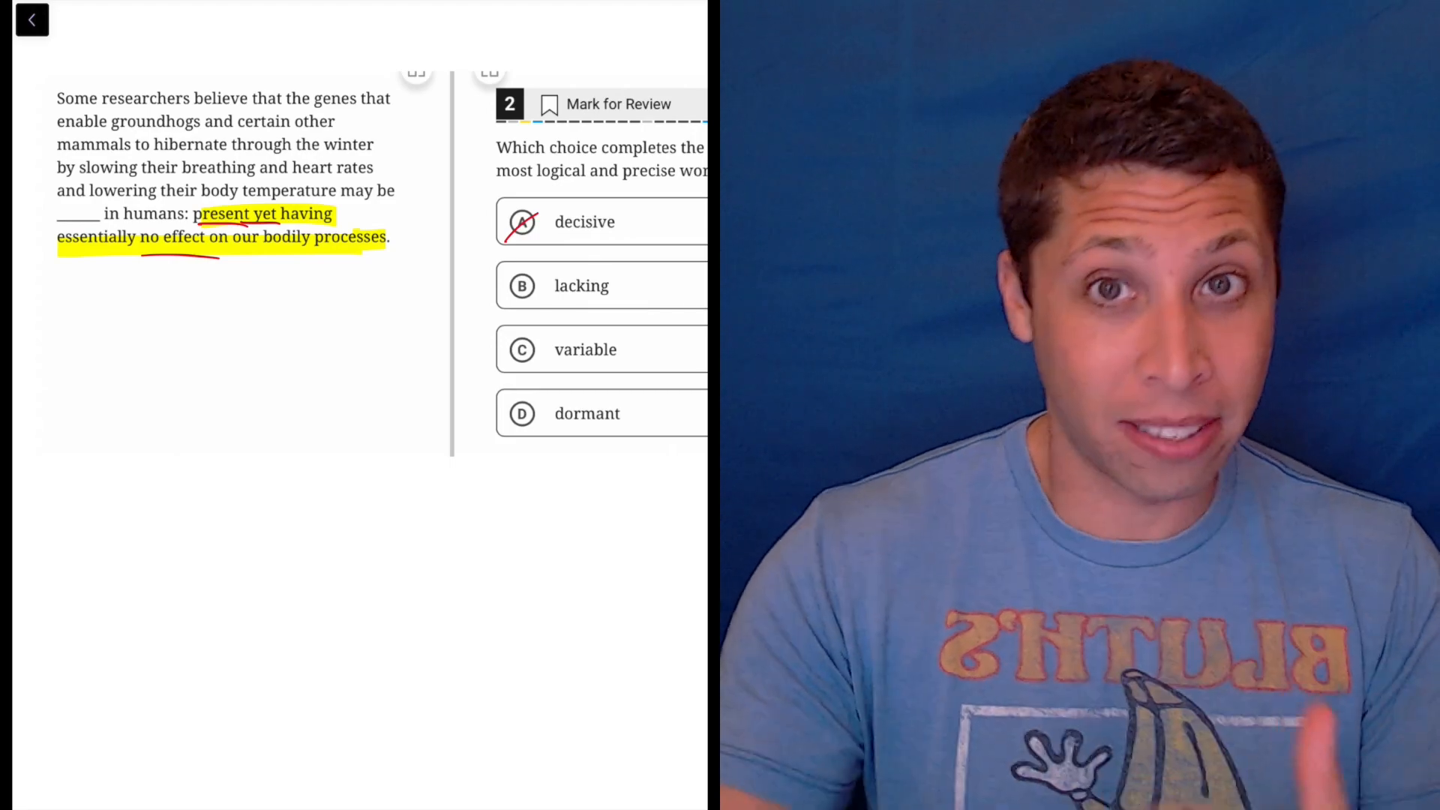
Cross out B and C, mark "lacking" as TRAP, and circle D, "dormant," as the answer
{"action": "left_click", "coordinate": [522, 285]}
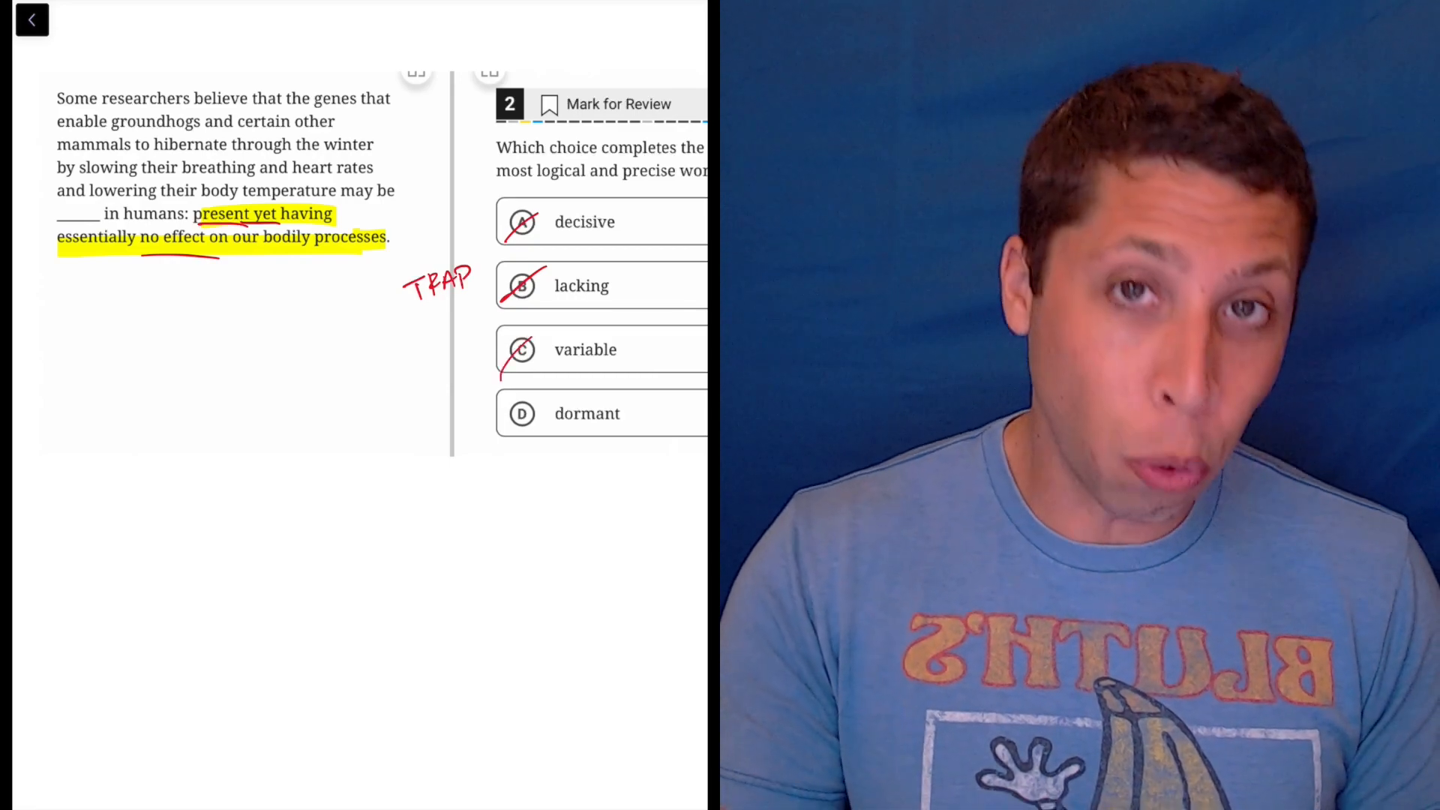
{"action": "left_click", "coordinate": [521, 414]}
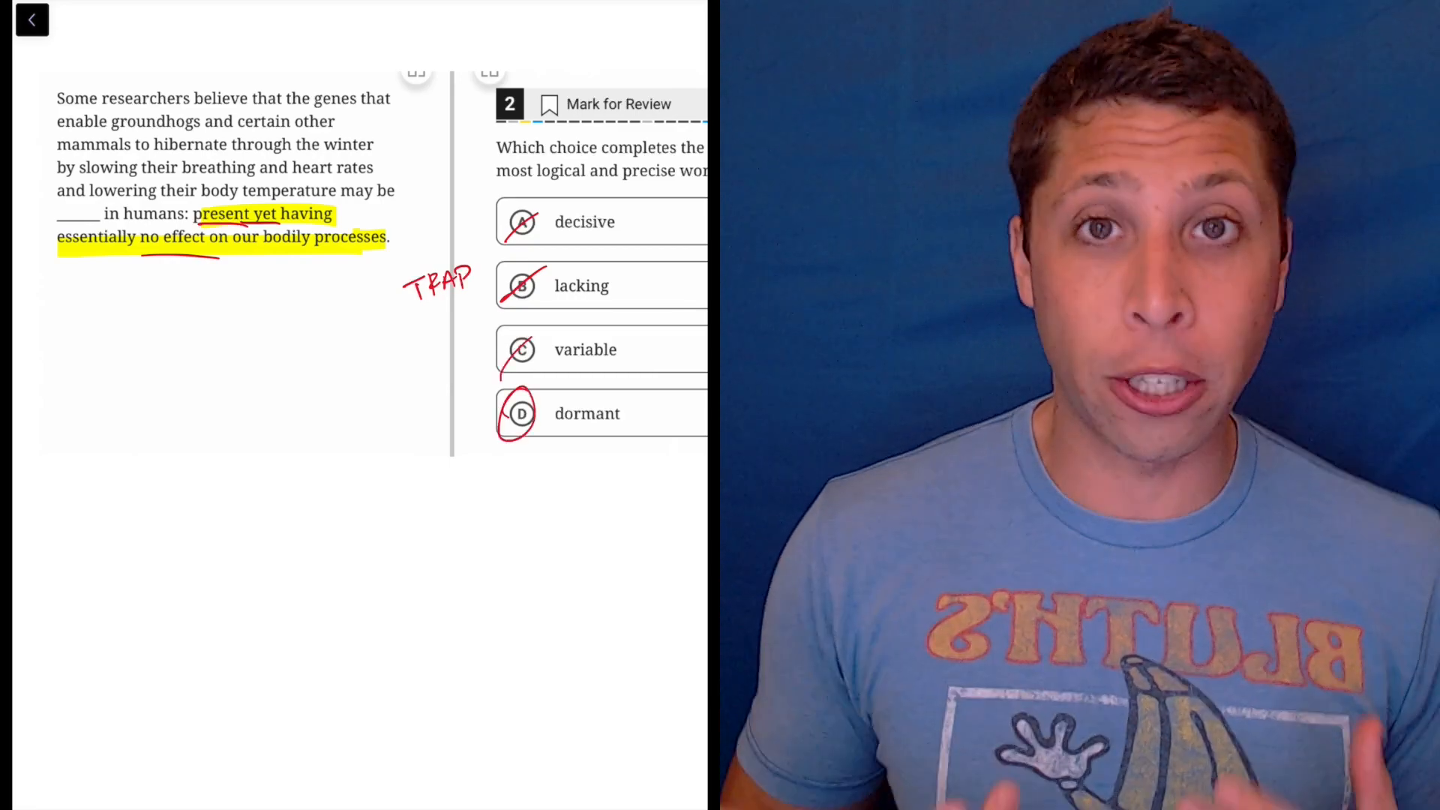